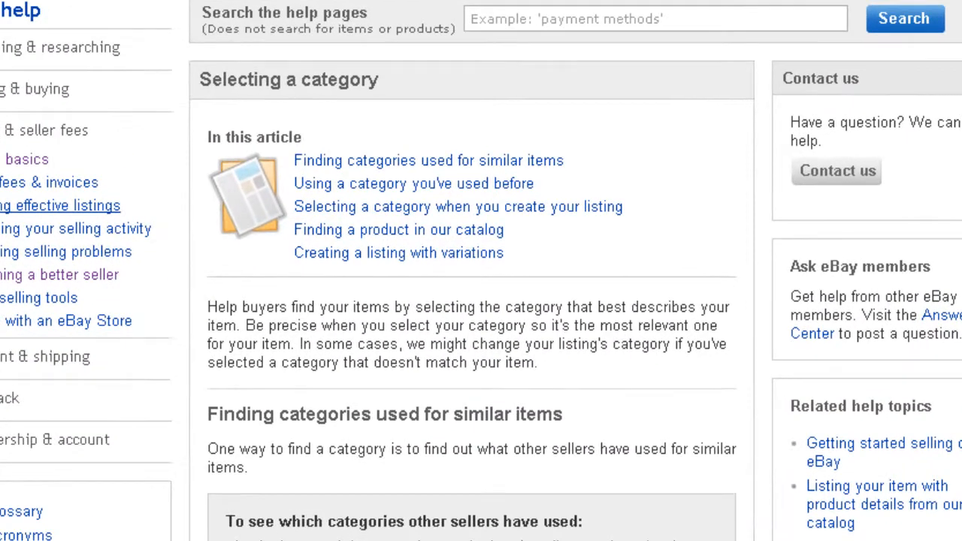
Scroll through the Bic Correction Fluid product's eBay Properties page to review its listing fields.
left_click_drag(208, 307, 241, 326)
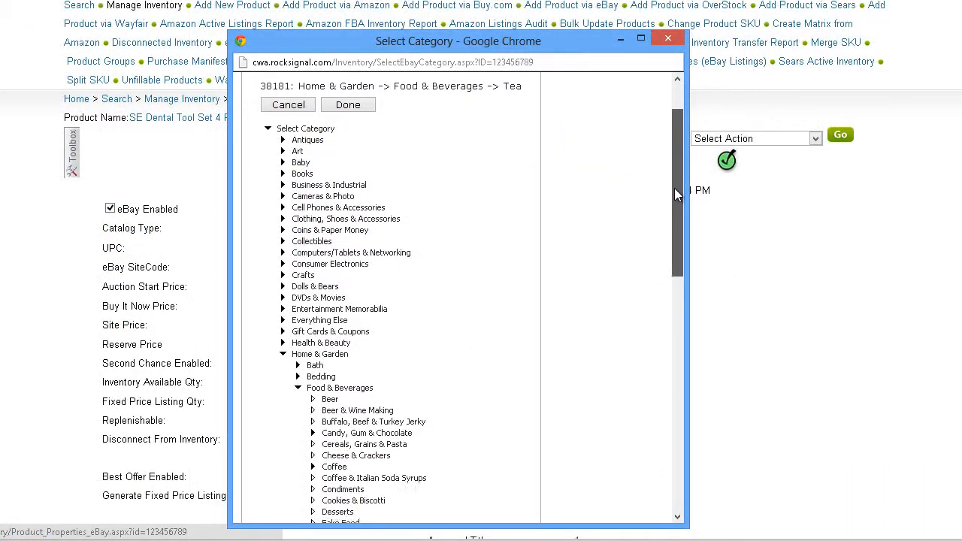
scroll("down", 3)
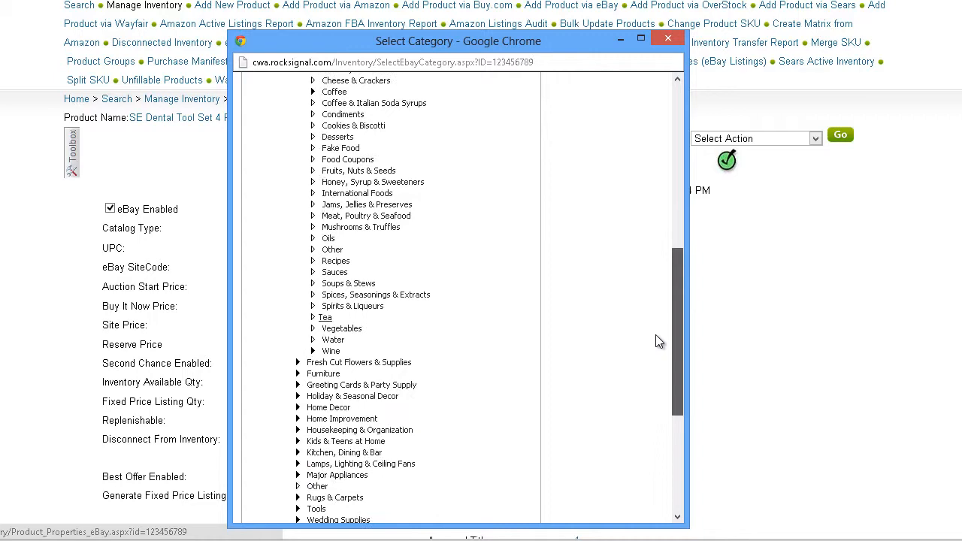
scroll("down", 3)
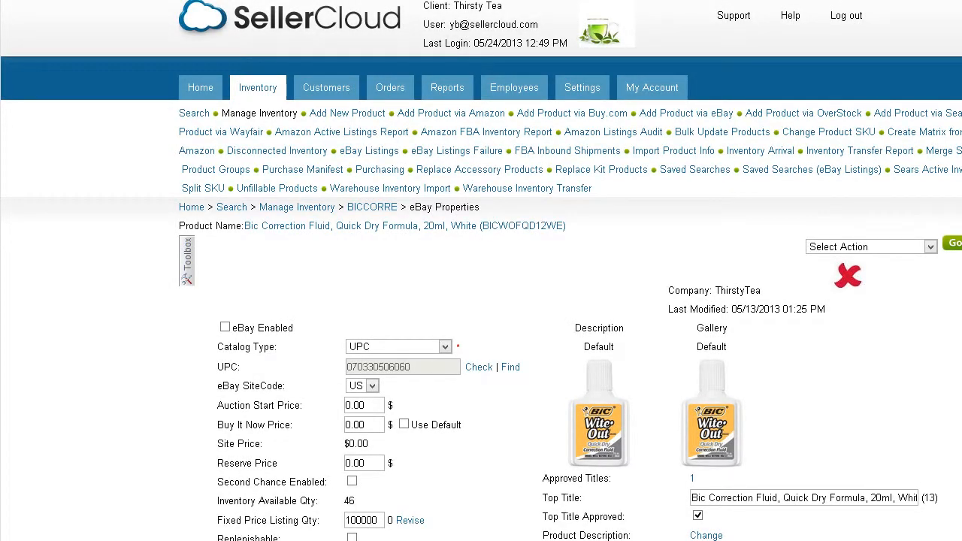
Open the eBay Category 1 picker, currently Home & Garden > Food & Beverages > Tea (38181).
scroll("down", 3)
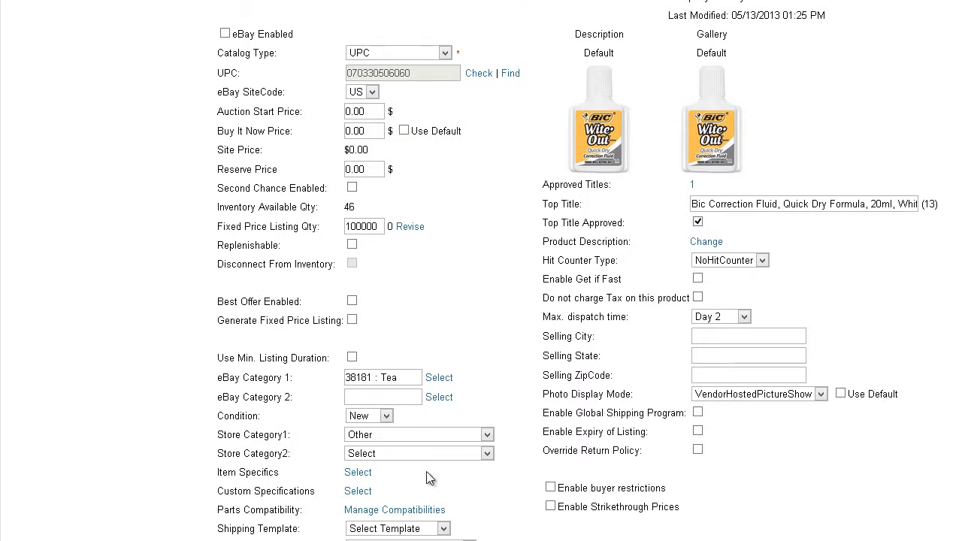
mouse_move(439, 377)
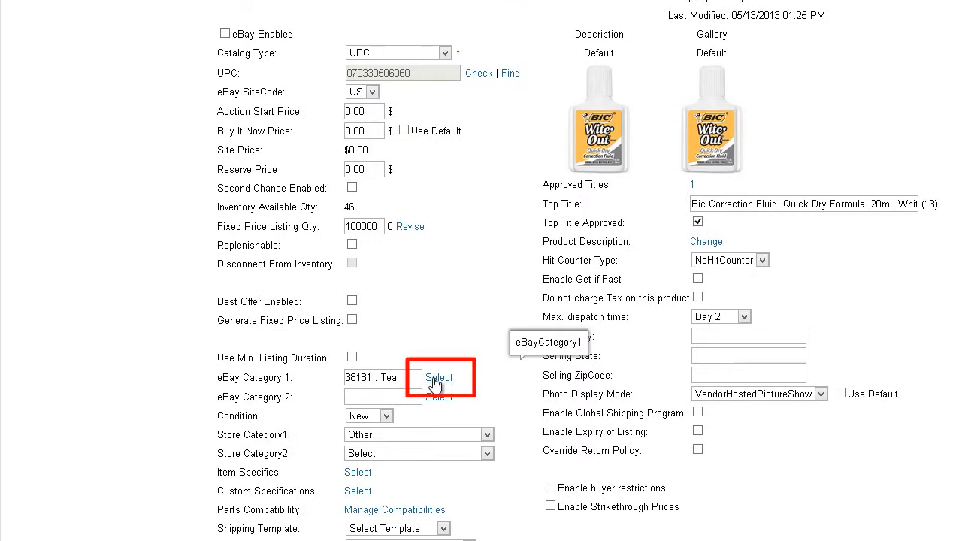
left_click(439, 378)
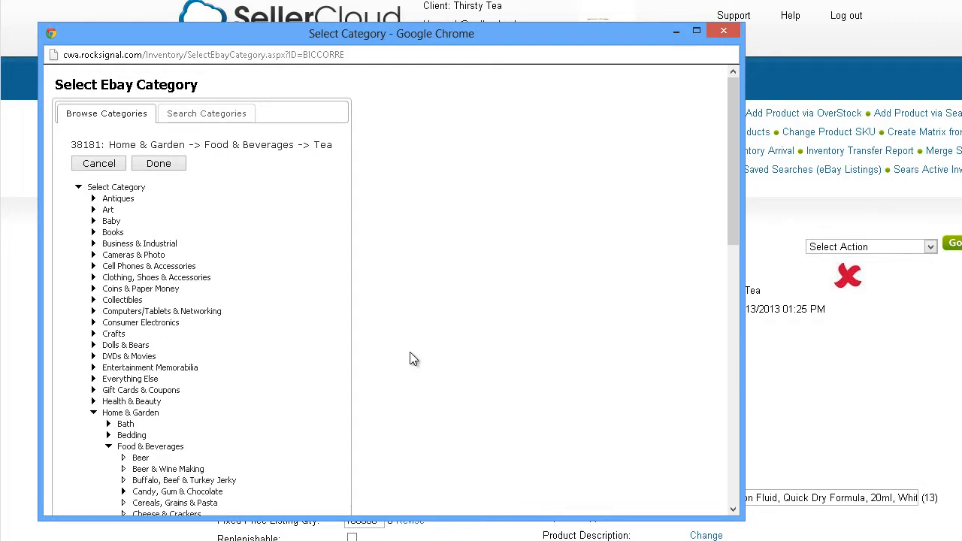
Search categories for 'liquid paper' and apply Pens & Pencils > Markers (25353).
left_click(206, 112)
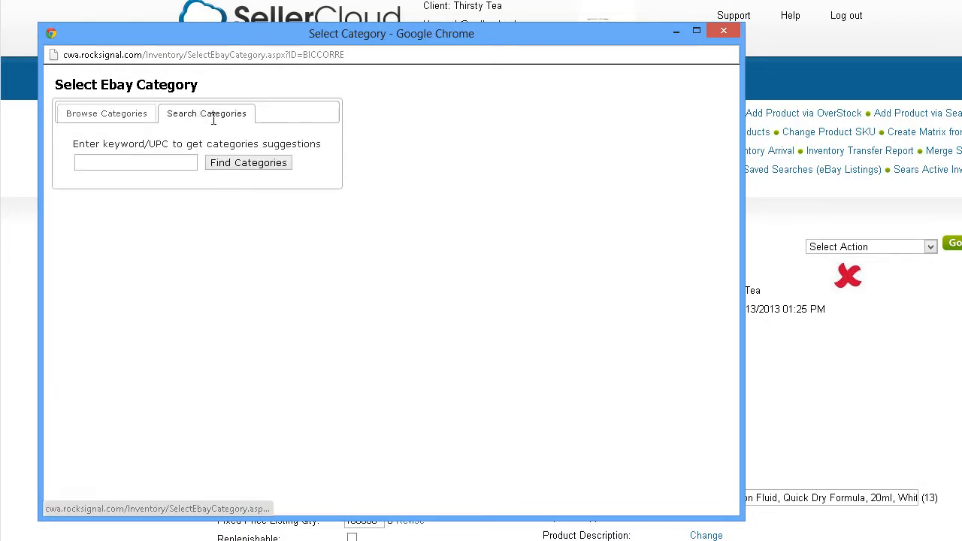
type("liquid paper")
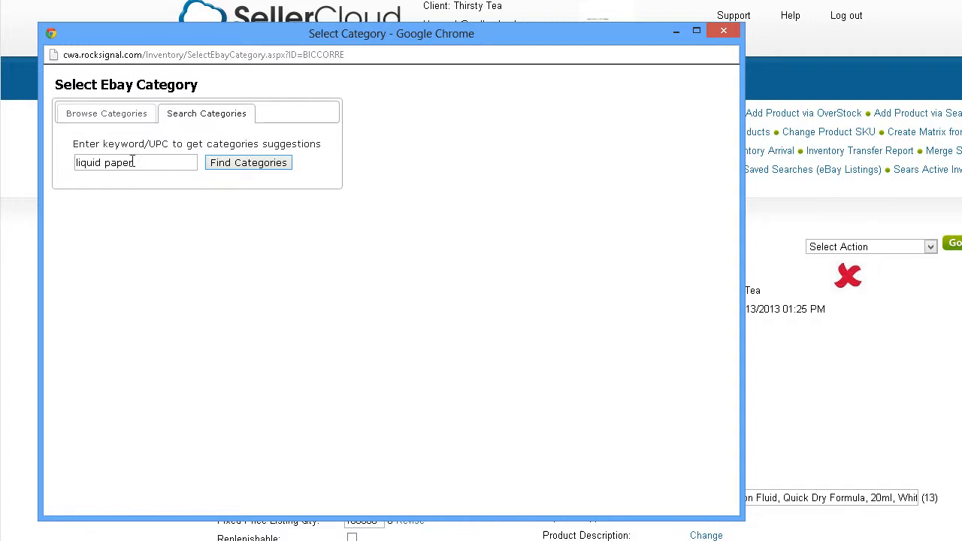
left_click(248, 162)
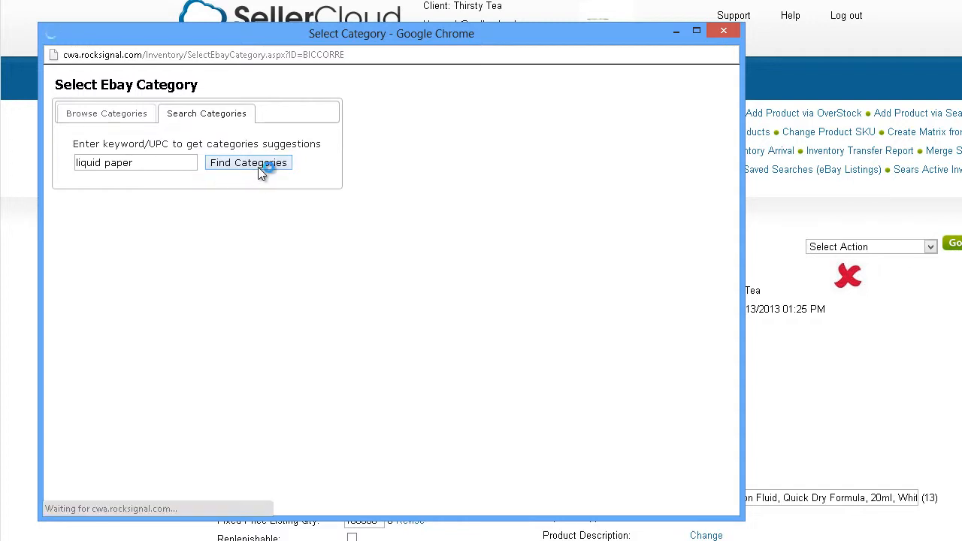
left_click(248, 162)
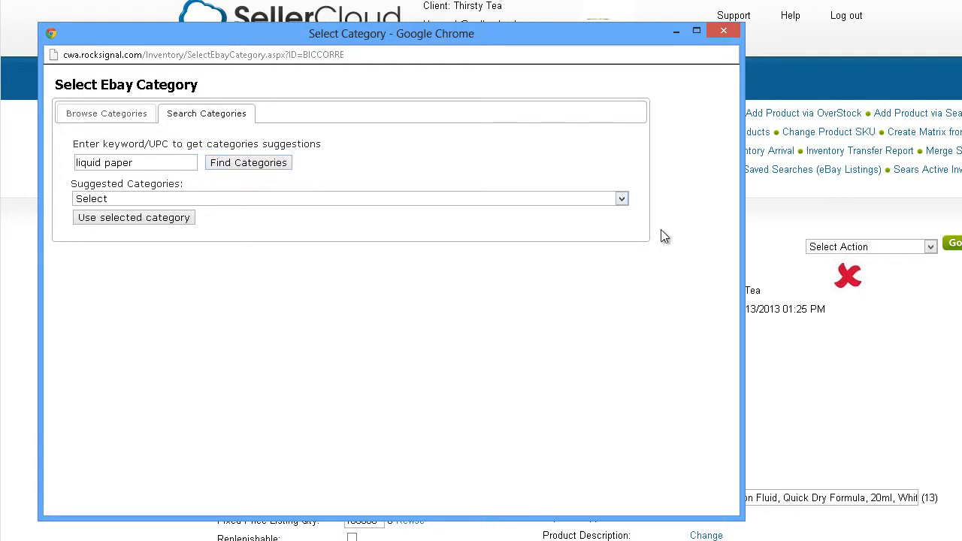
left_click(621, 198)
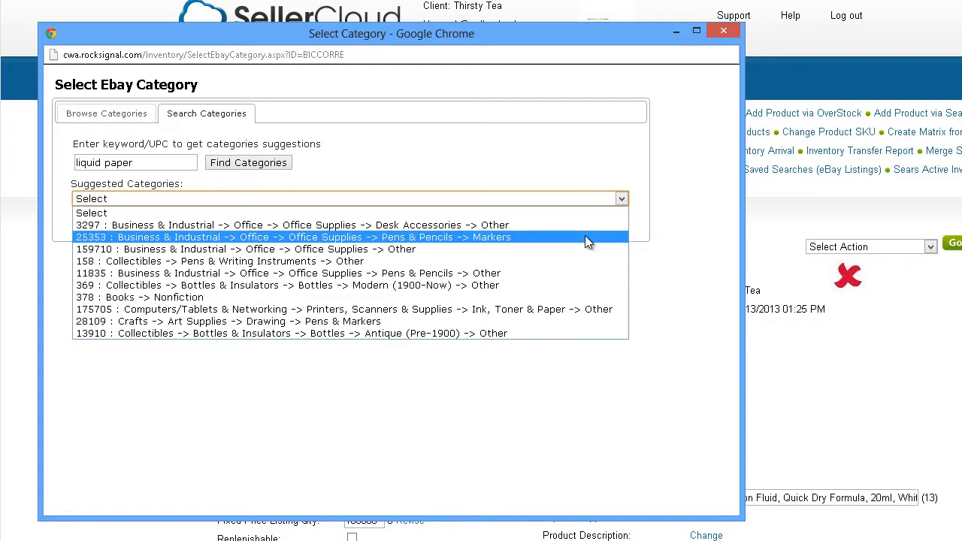
left_click(349, 237)
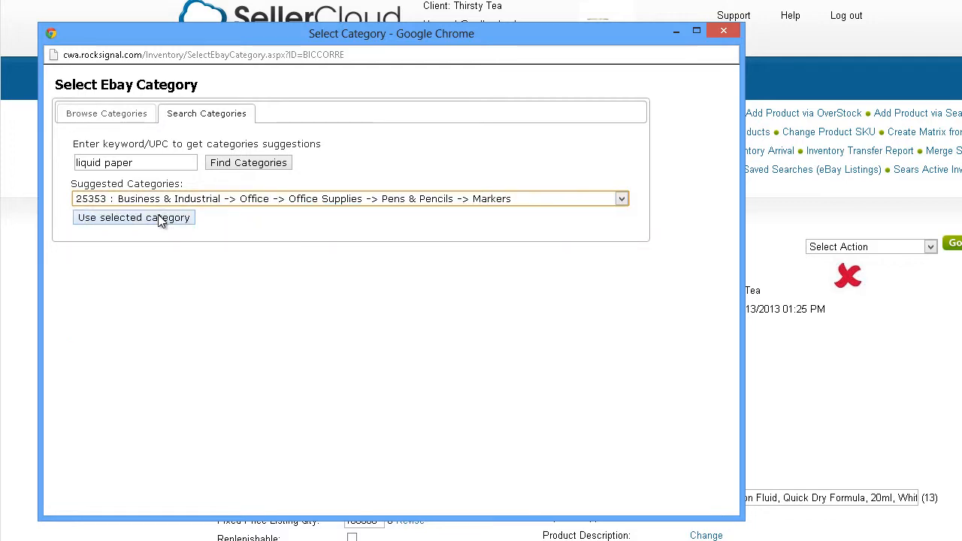
left_click(134, 217)
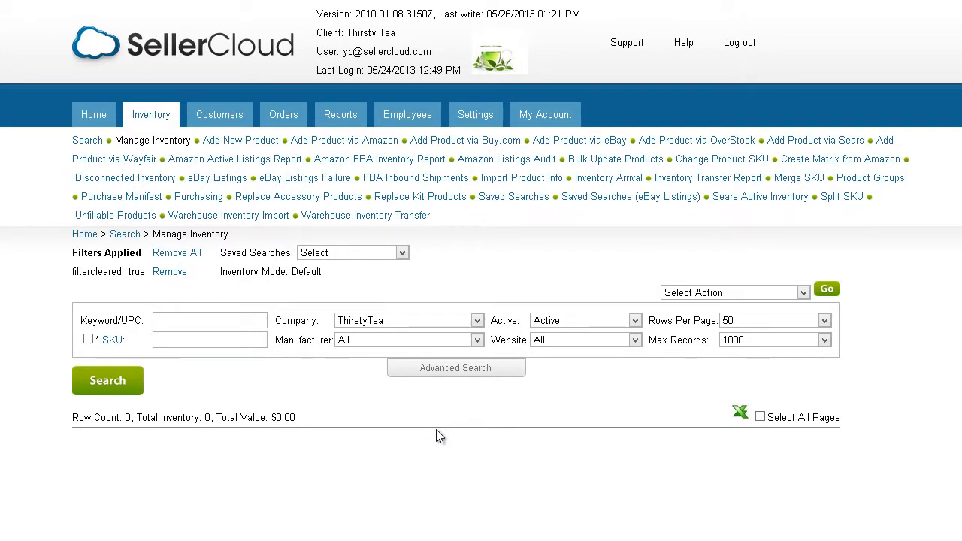
mouse_move(436, 416)
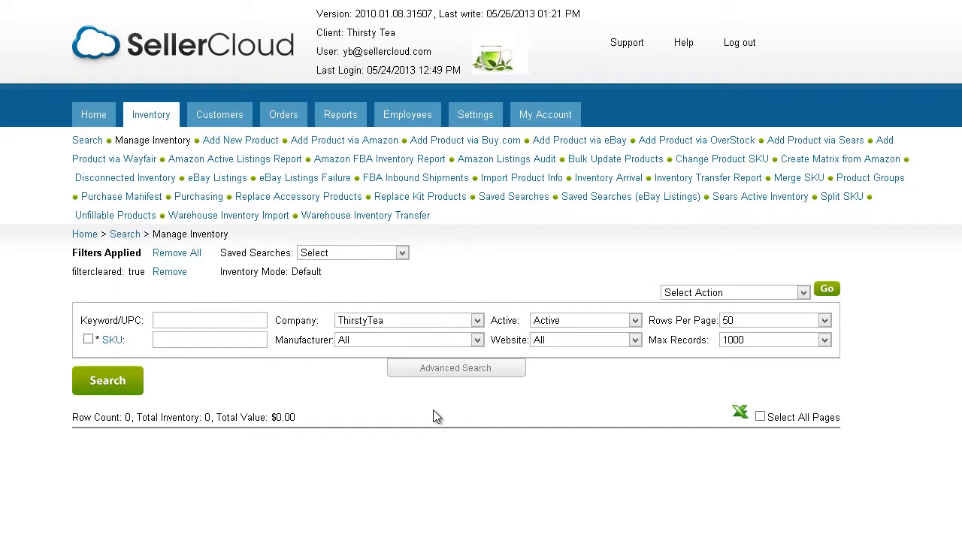
Filter inventory in eBay mode, then tick the BICCORRE and BBG products.
left_click(455, 367)
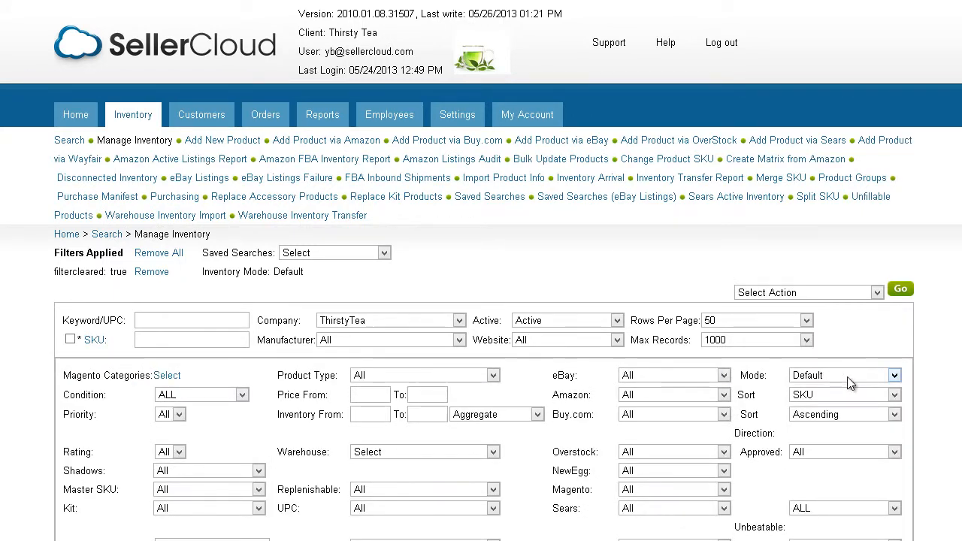
left_click(891, 374)
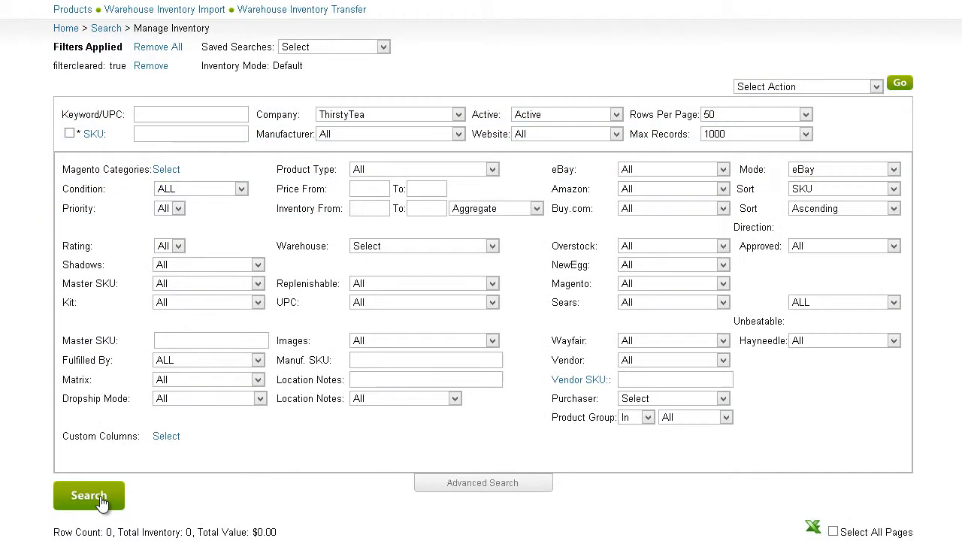
left_click(88, 495)
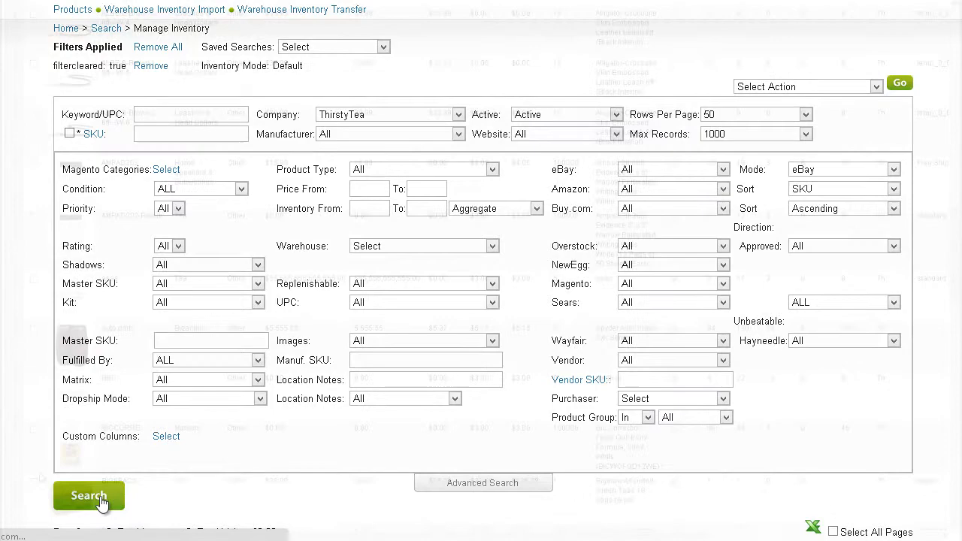
left_click(88, 495)
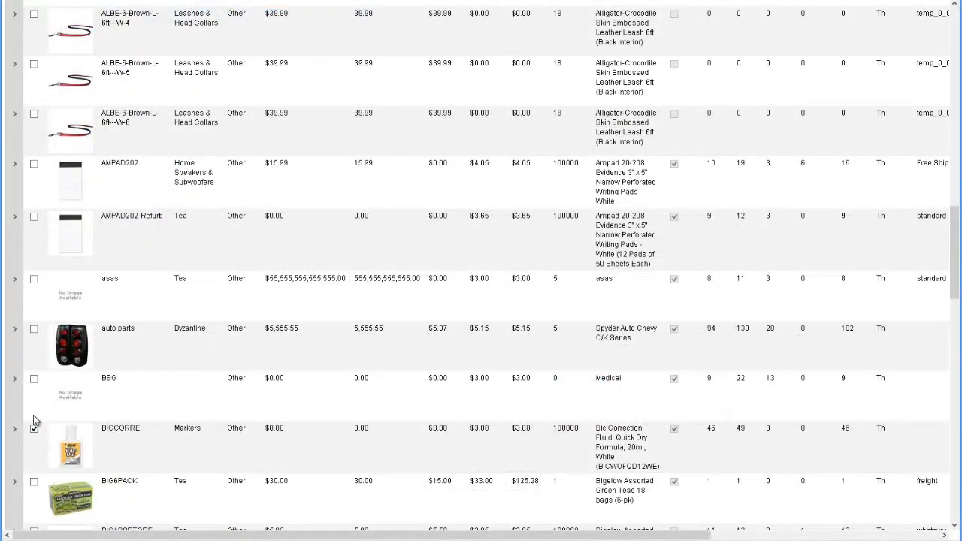
left_click(34, 427)
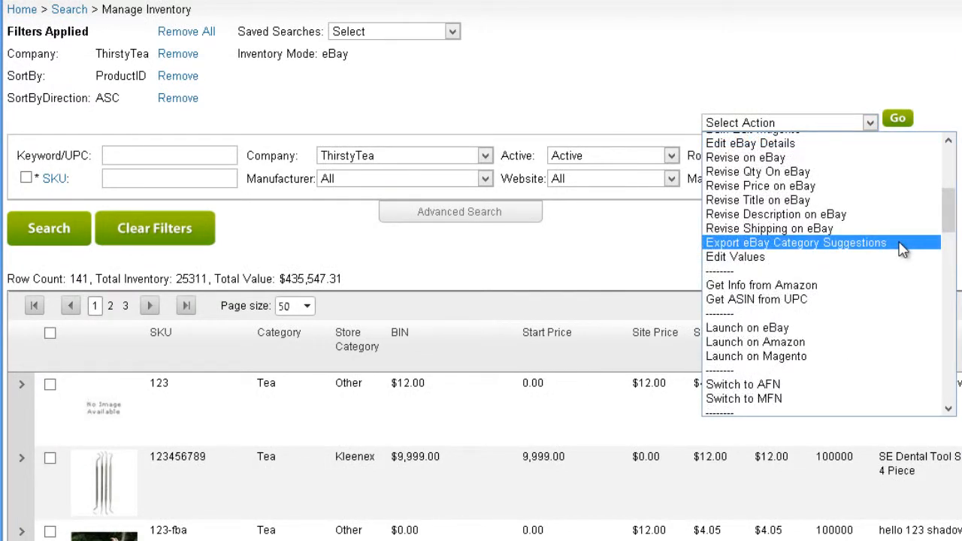
Run 'Export eBay Category Suggestions' on the two marked products.
left_click(795, 242)
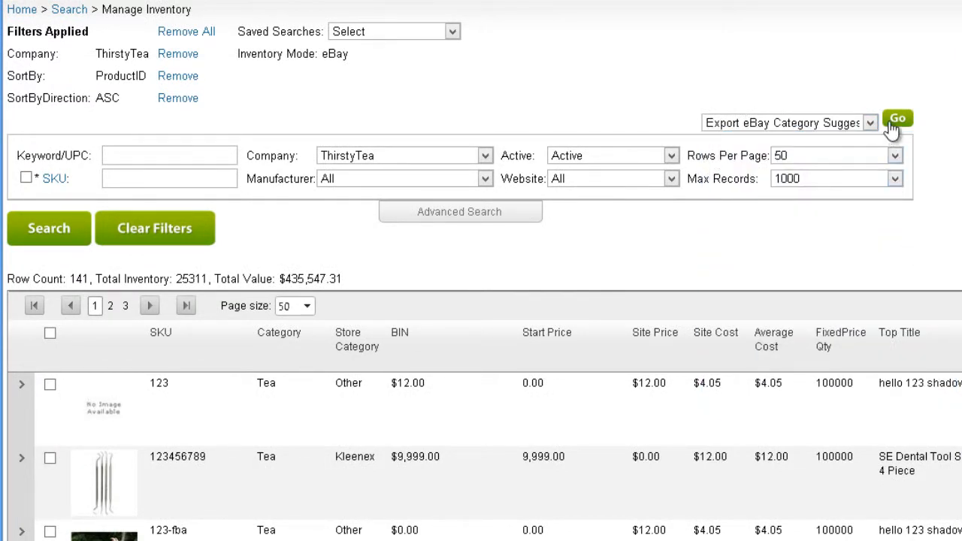
left_click(897, 118)
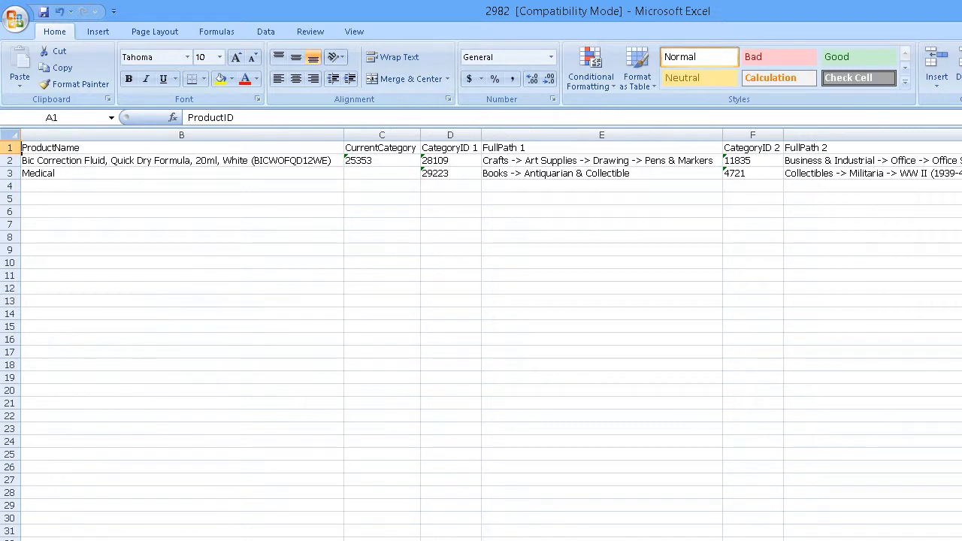
Scroll across the exported sheet to review the suggested category ID and path columns.
scroll("right", 3)
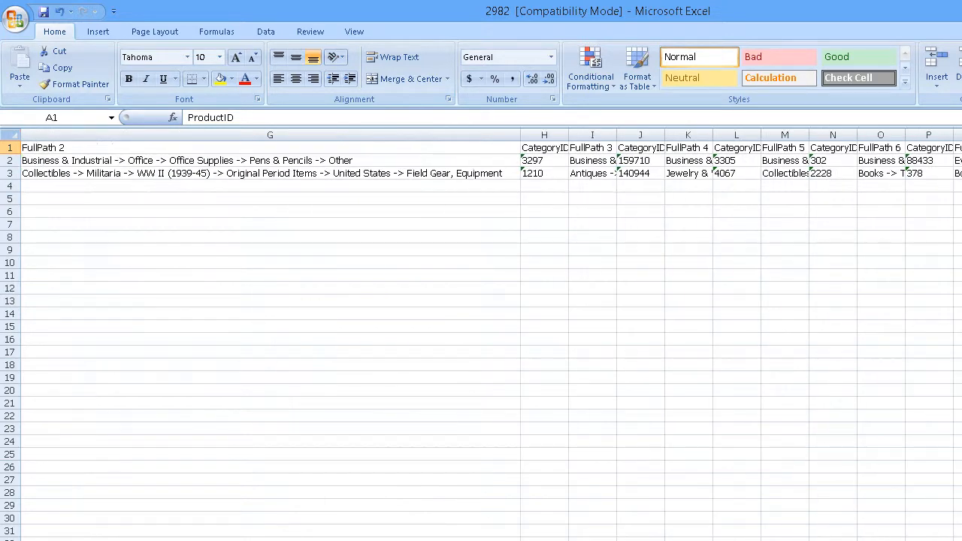
scroll("right", 3)
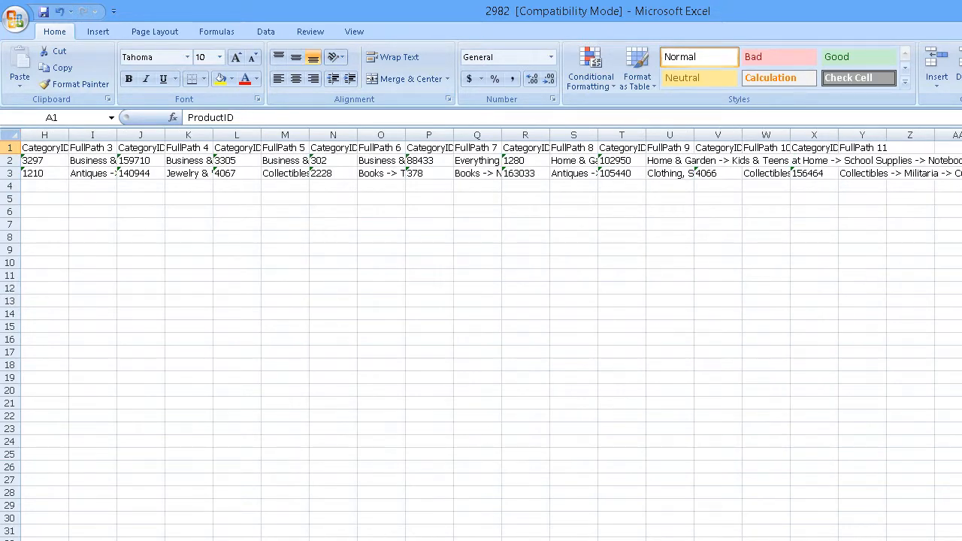
scroll("left", 3)
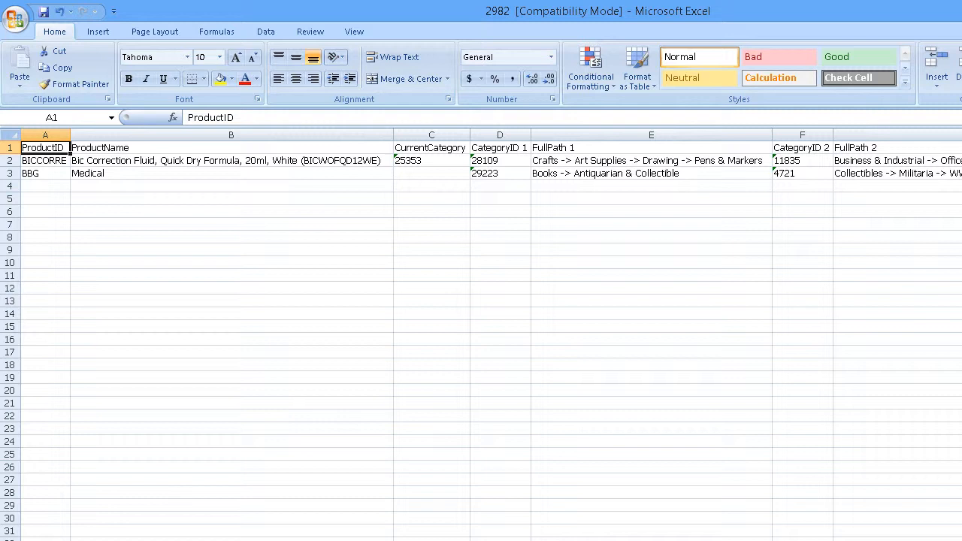
scroll("right", 3)
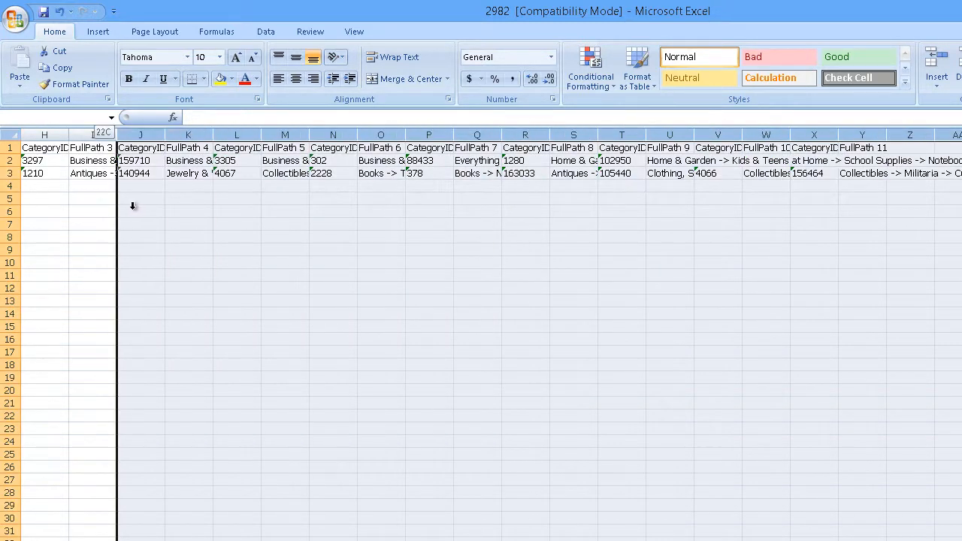
scroll("left", 3)
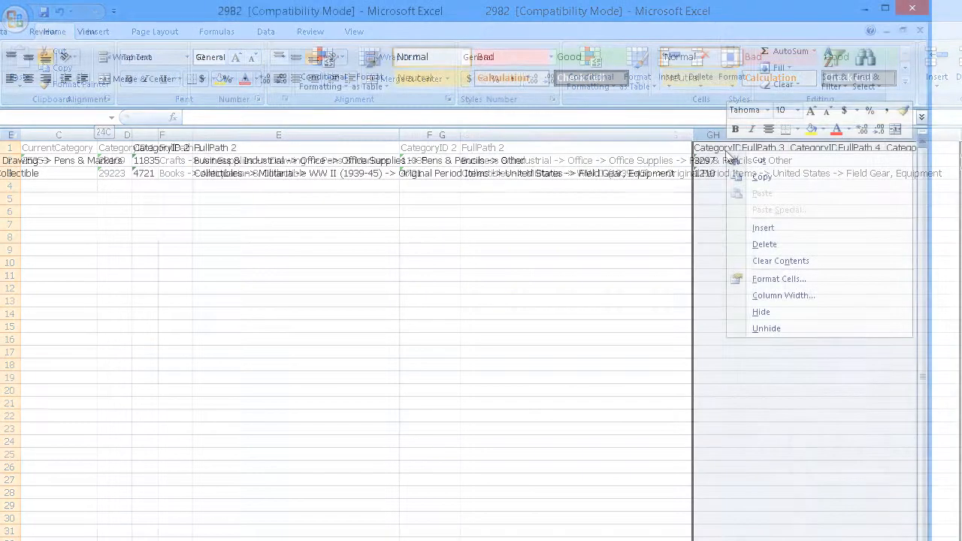
mouse_move(764, 244)
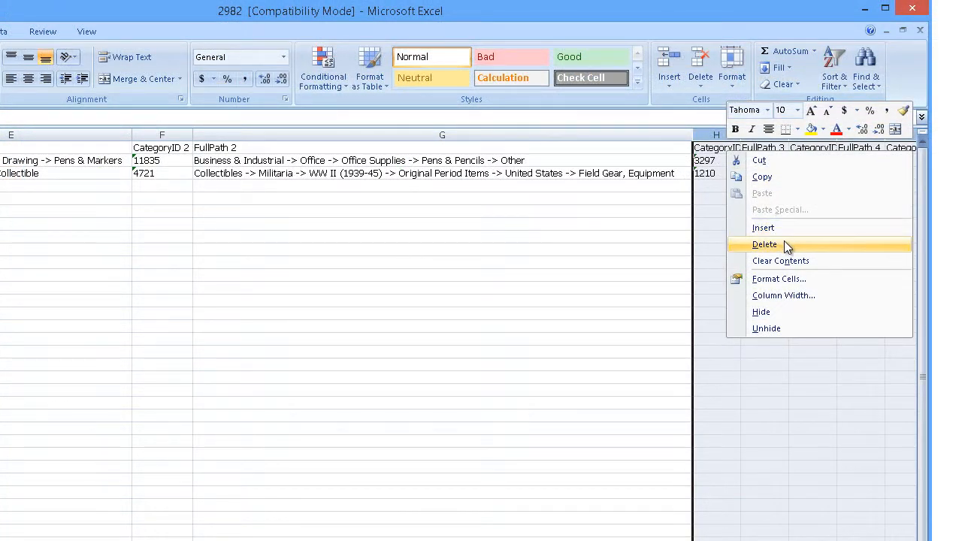
Delete extra columns, rename headers to eBayCategory1/eBayCategory2, save, and submit for bulk update.
left_click(764, 244)
type("eBayCategory1")
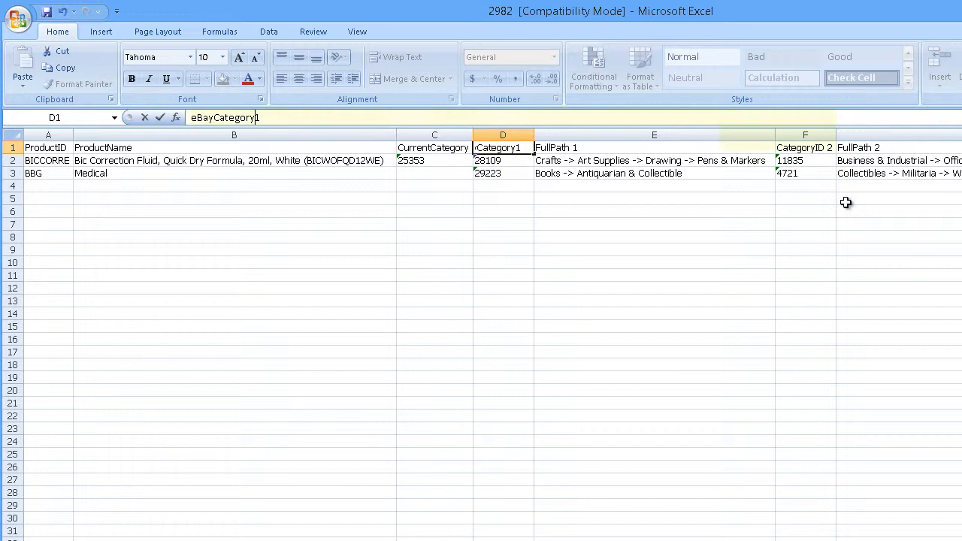
left_click(804, 147)
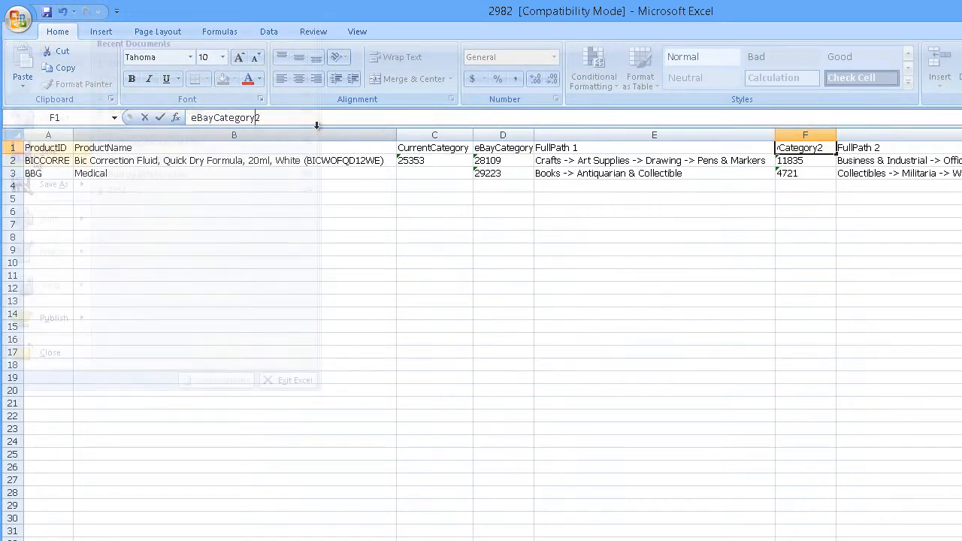
left_click(18, 16)
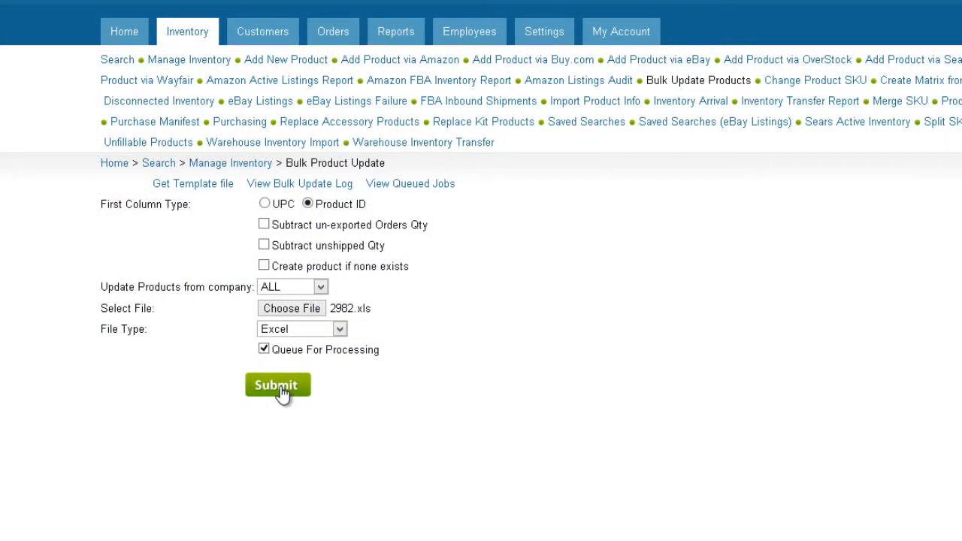
left_click(277, 384)
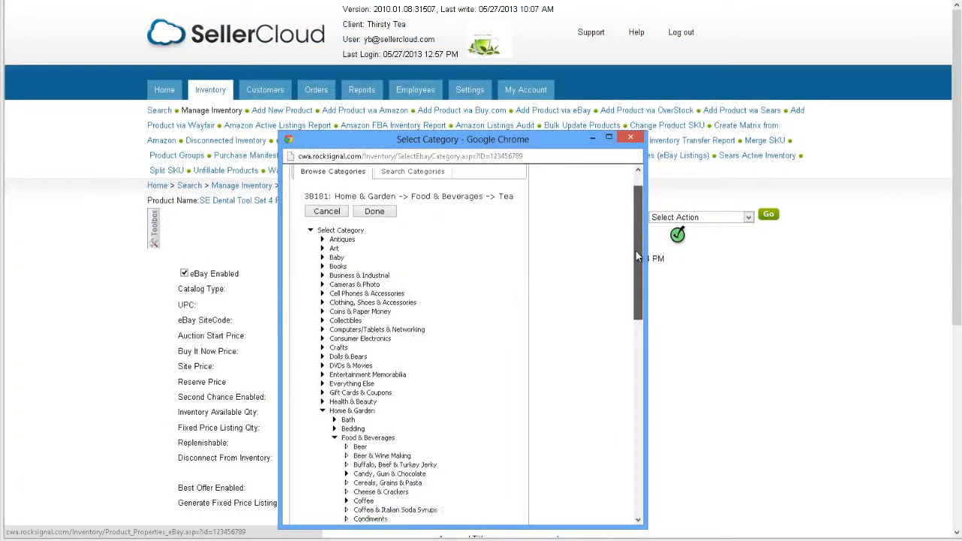
scroll("down", 3)
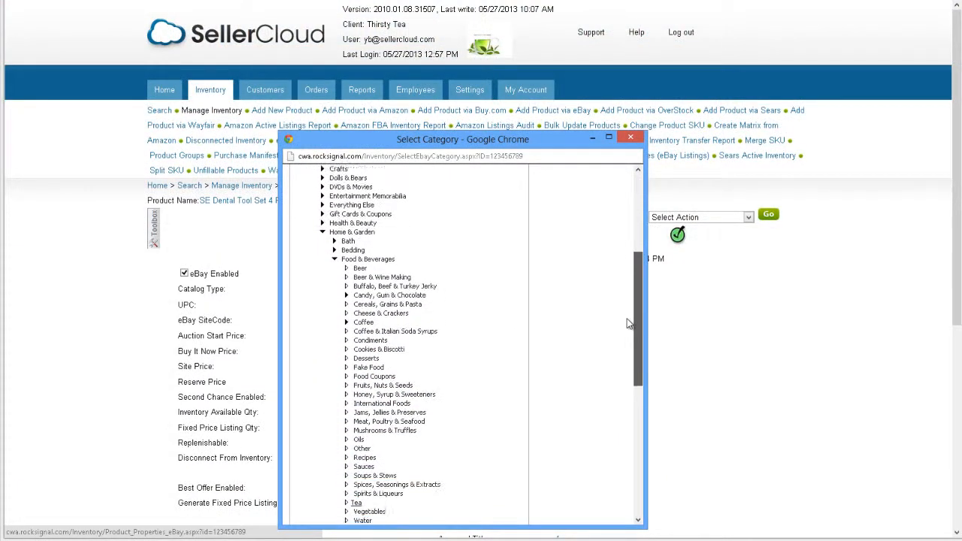
scroll("down", 3)
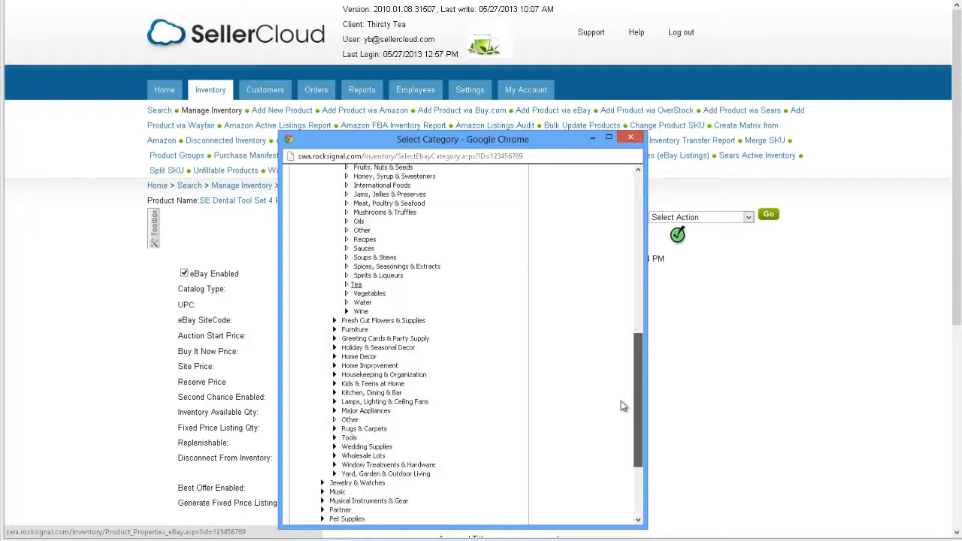
scroll("down", 3)
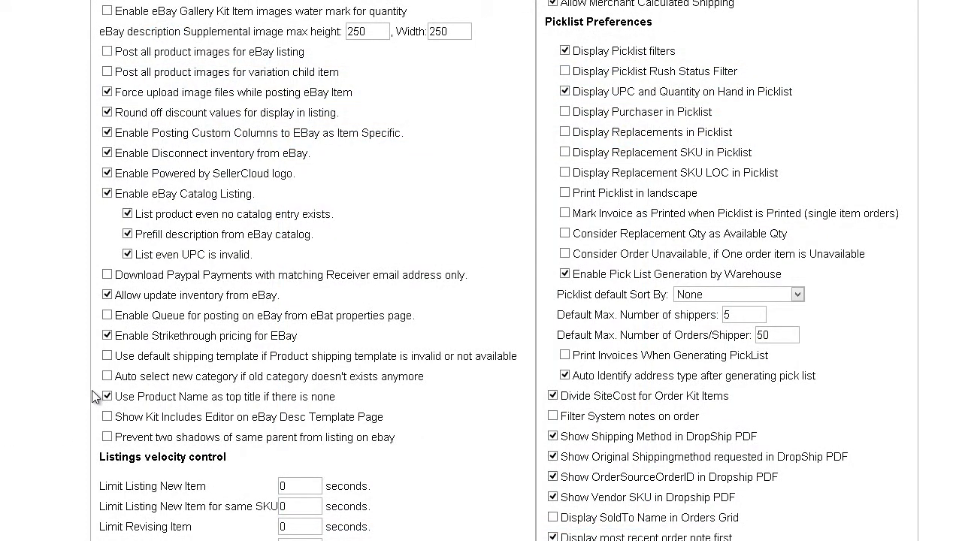
Enable 'Auto select new category if old category doesn't exists anymore'.
left_click(108, 376)
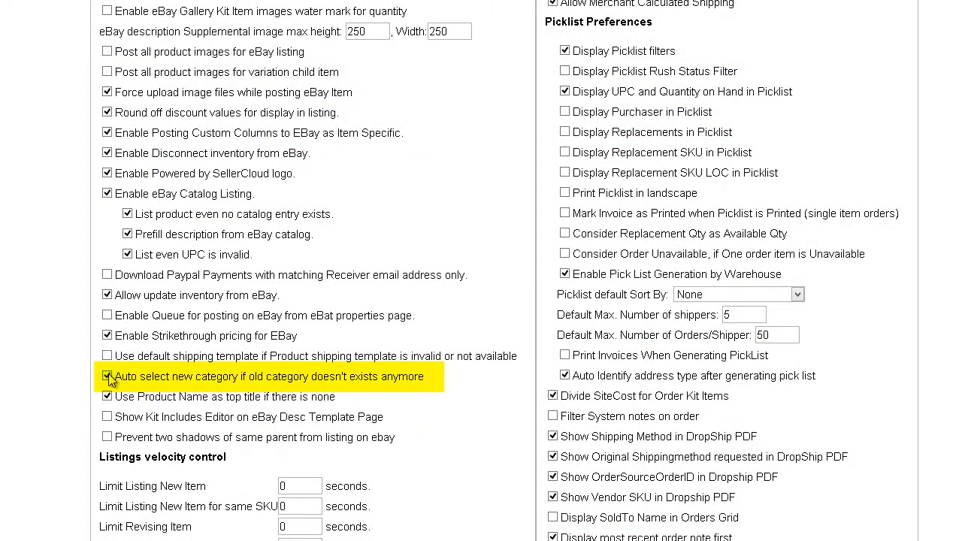